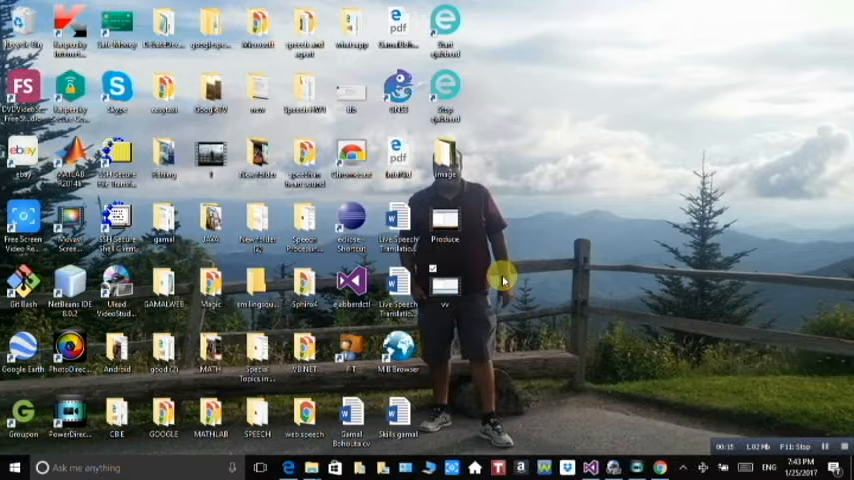
mouse_move(820, 398)
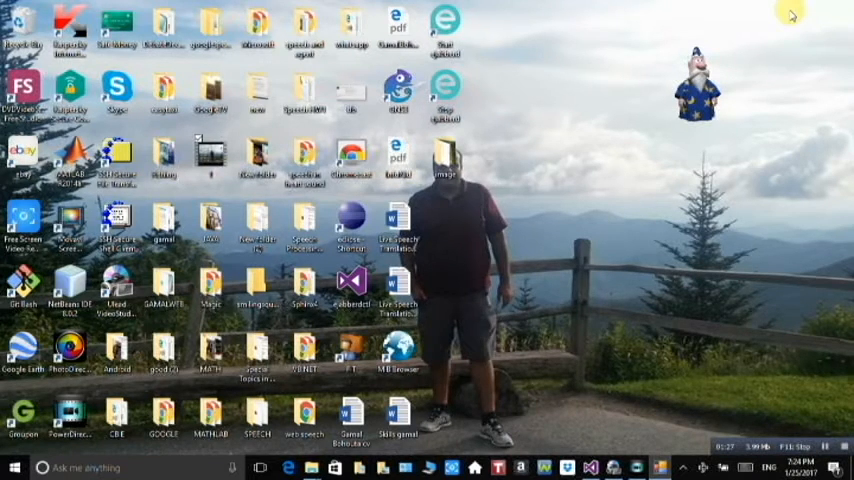
Step: Have Merlin open Facebook's login page in Edge, then YouTube in a second tab
left_click(287, 467)
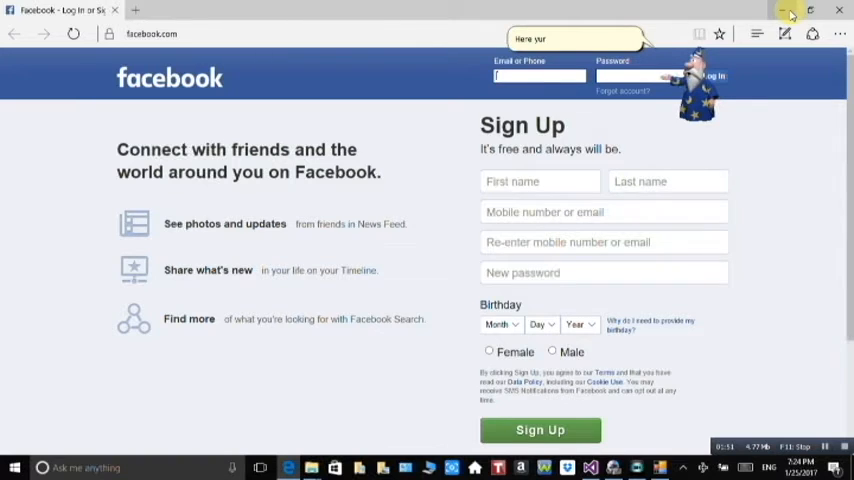
left_click(260, 10)
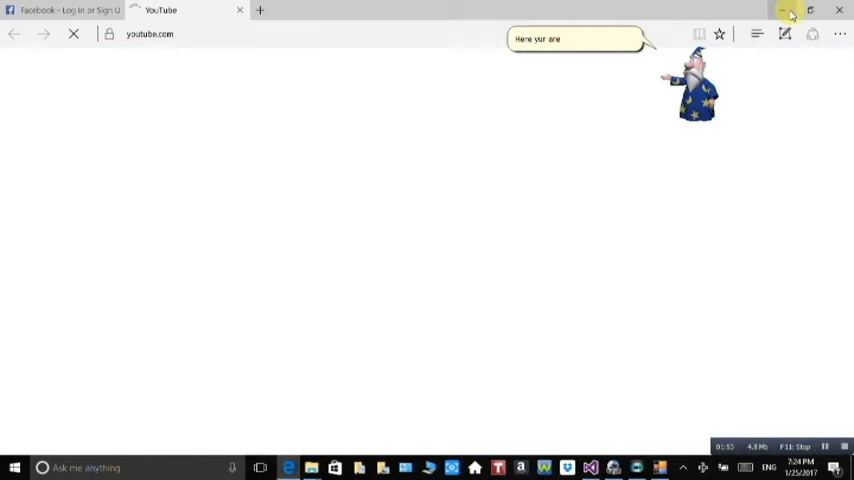